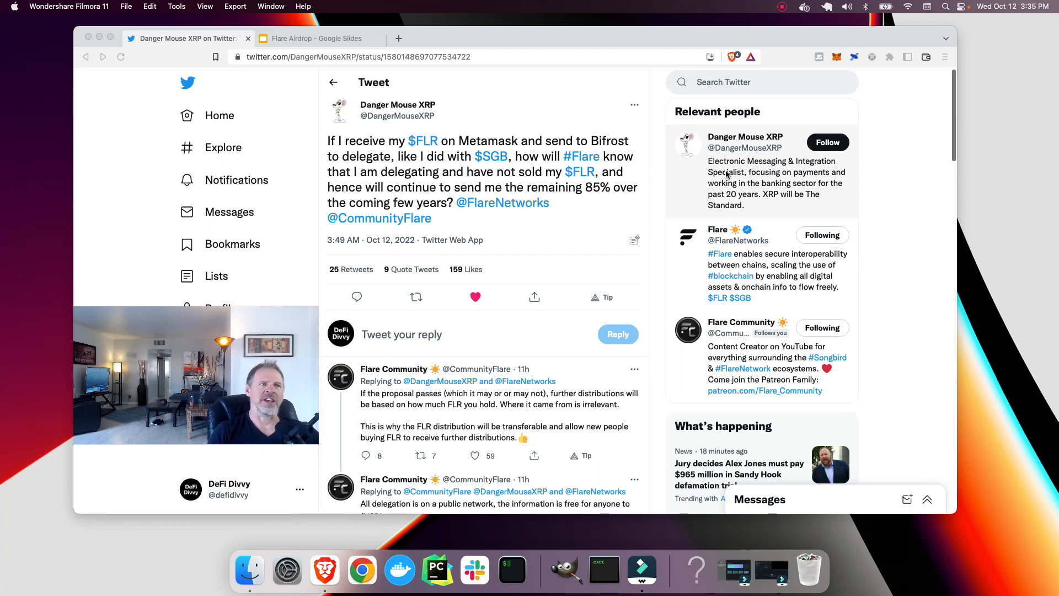
{"action": "mouse_move", "coordinate": [743, 256]}
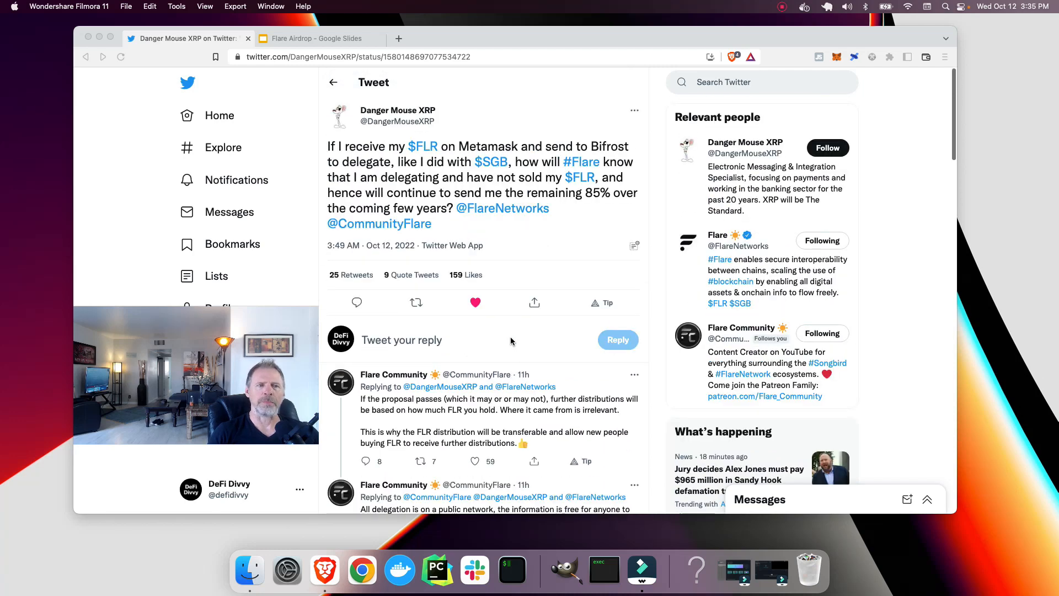
Scroll to Hugo Philion's reply, then switch to the Flare Airdrop Google Slides tab
{"action": "scroll", "scroll_direction": "down", "scroll_amount": 3}
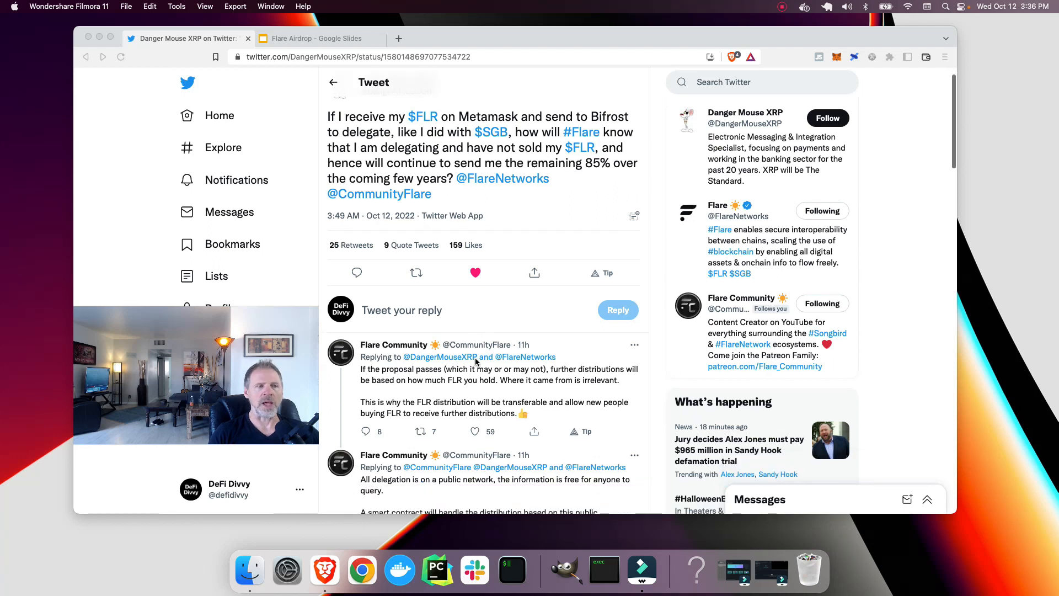
{"action": "scroll", "scroll_direction": "down", "scroll_amount": 3}
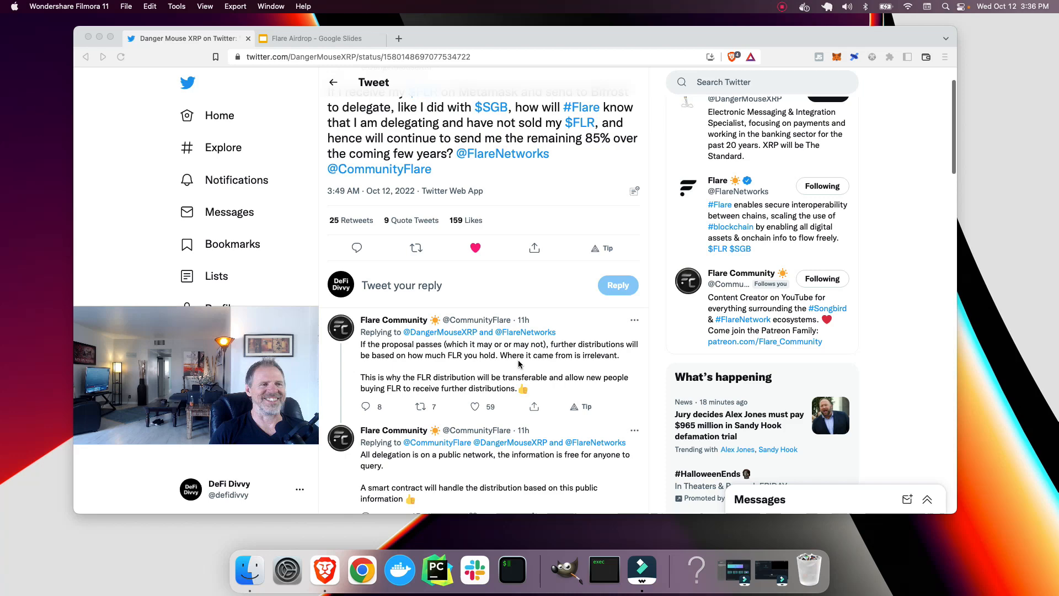
{"action": "scroll", "scroll_direction": "down", "scroll_amount": 3}
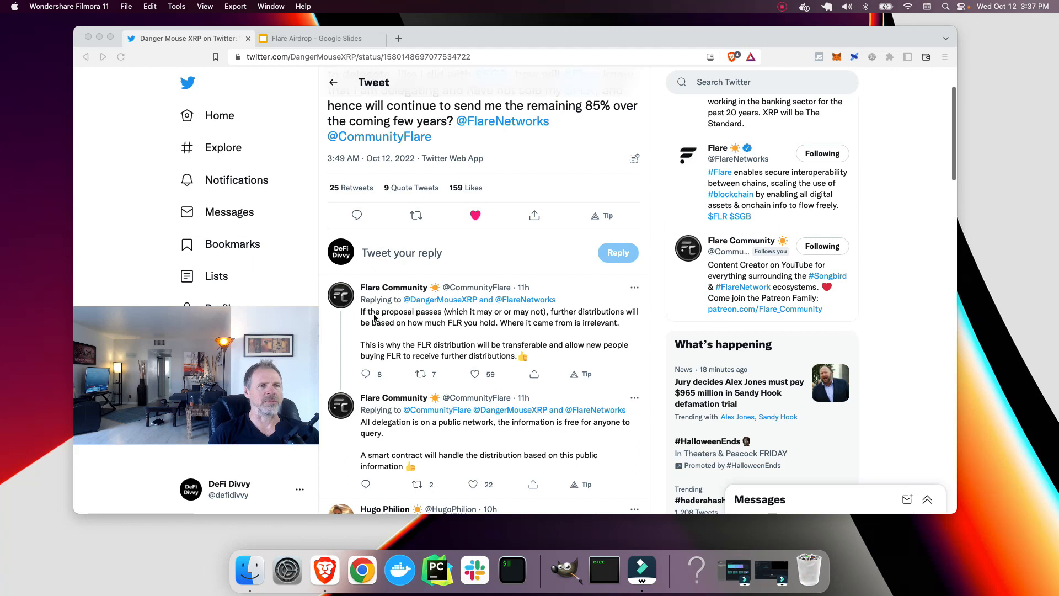
{"action": "mouse_move", "coordinate": [424, 321]}
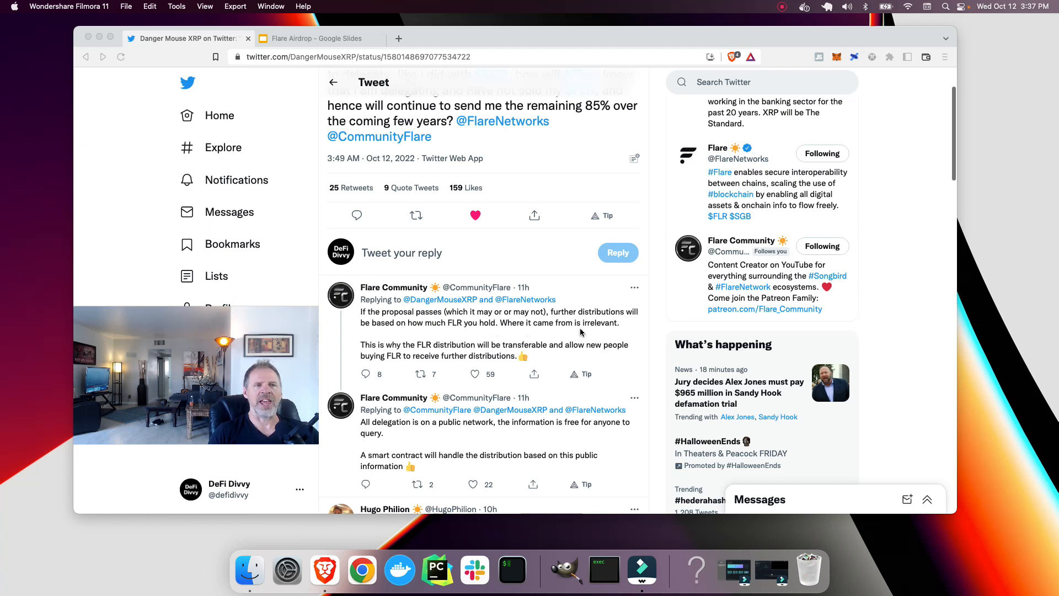
{"action": "mouse_move", "coordinate": [446, 356]}
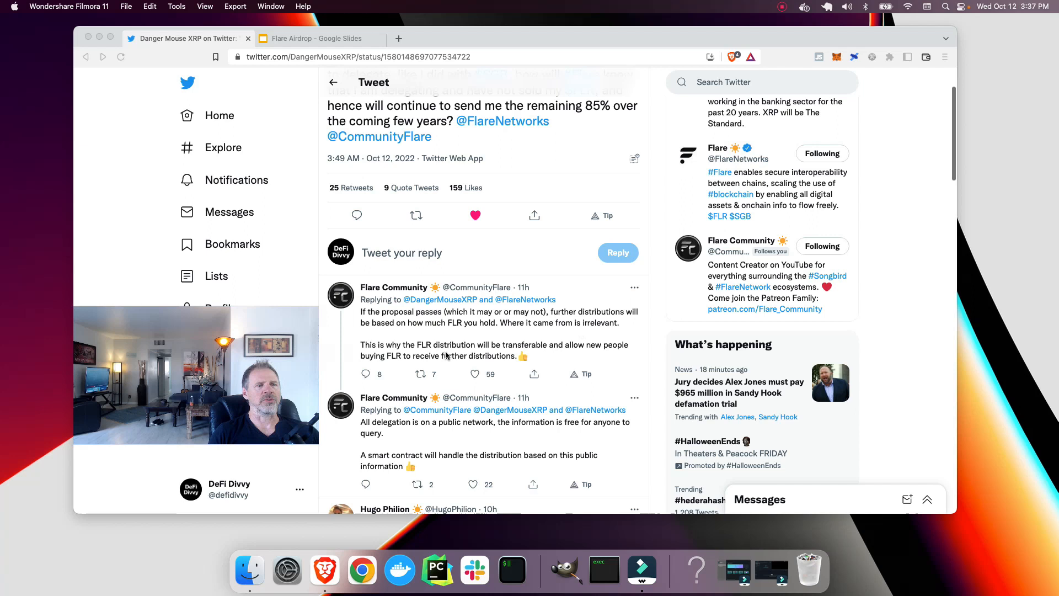
{"action": "mouse_move", "coordinate": [564, 357]}
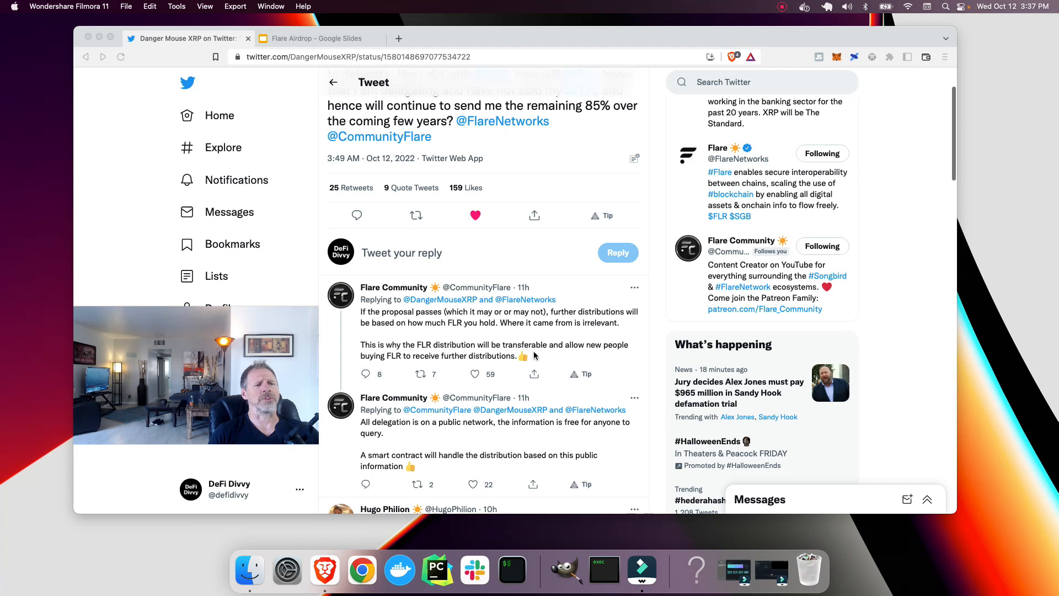
{"action": "scroll", "scroll_direction": "down", "scroll_amount": 3}
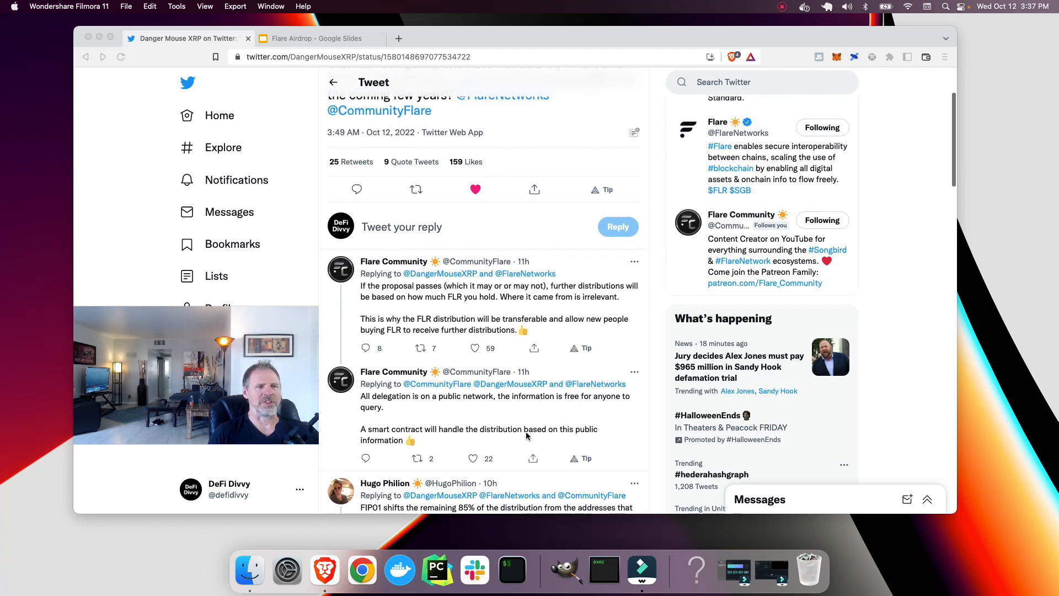
{"action": "scroll", "scroll_direction": "down", "scroll_amount": 3}
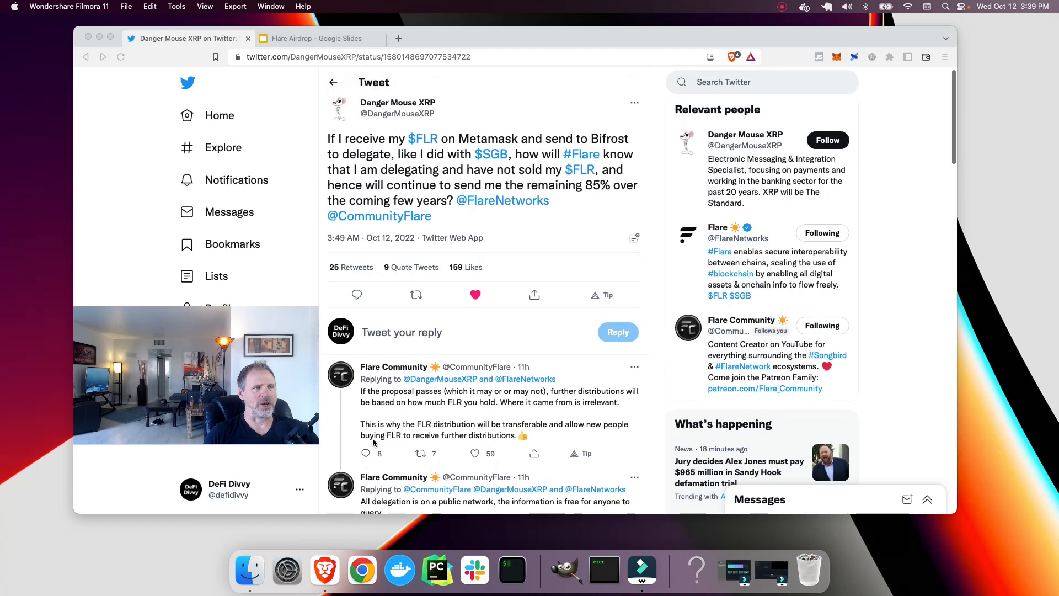
{"action": "scroll", "scroll_direction": "down", "scroll_amount": 3}
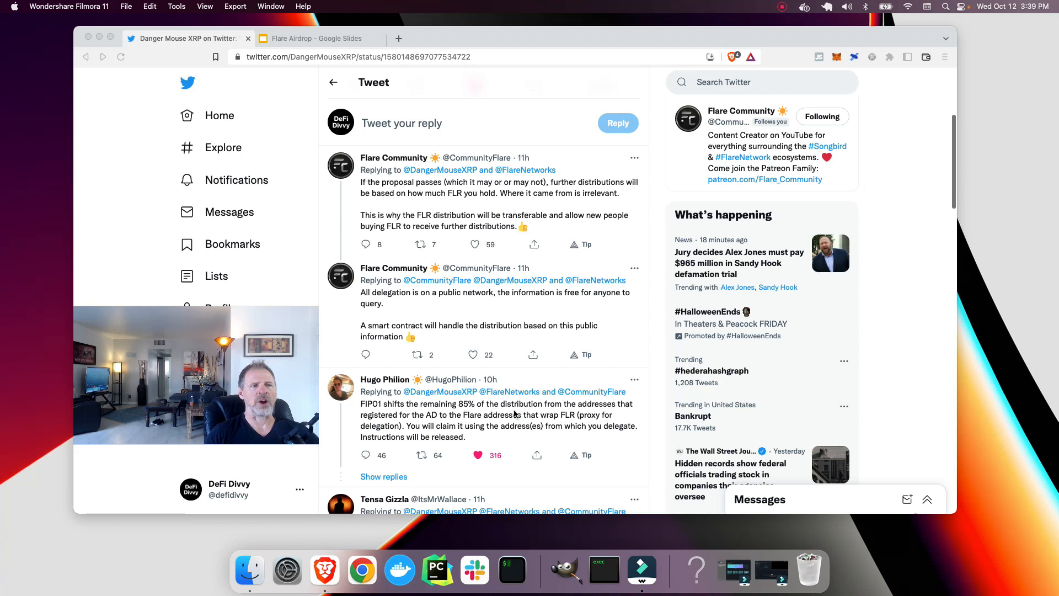
{"action": "mouse_move", "coordinate": [600, 348]}
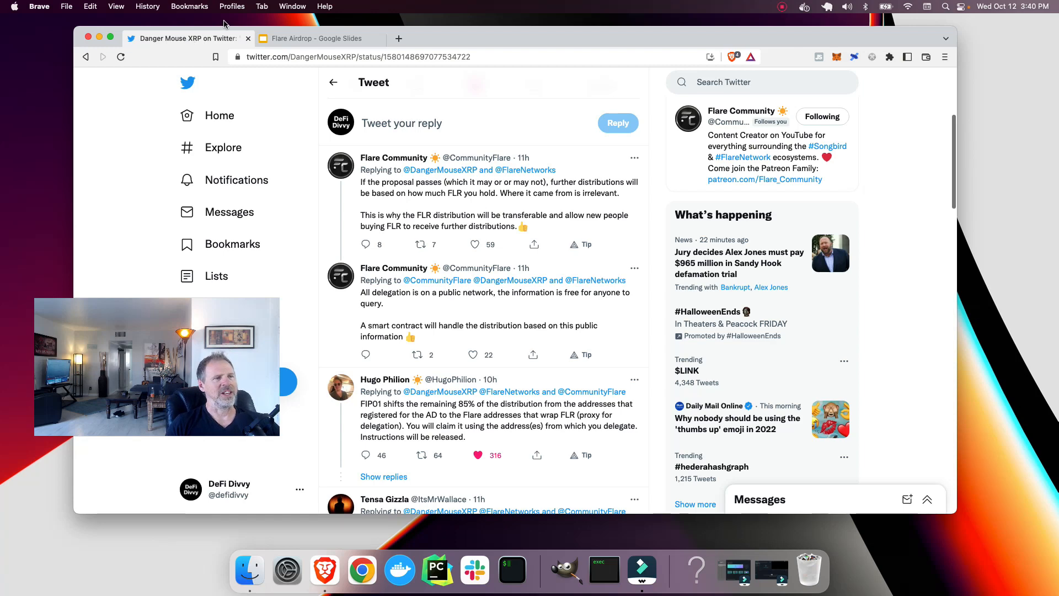
{"action": "left_click", "coordinate": [314, 38]}
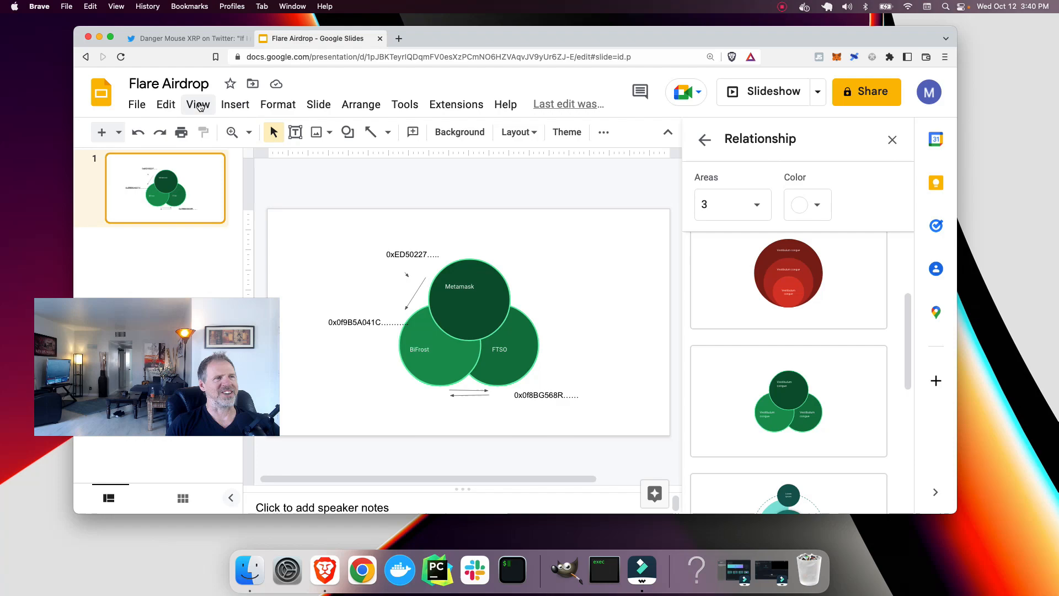
{"action": "left_click", "coordinate": [198, 104]}
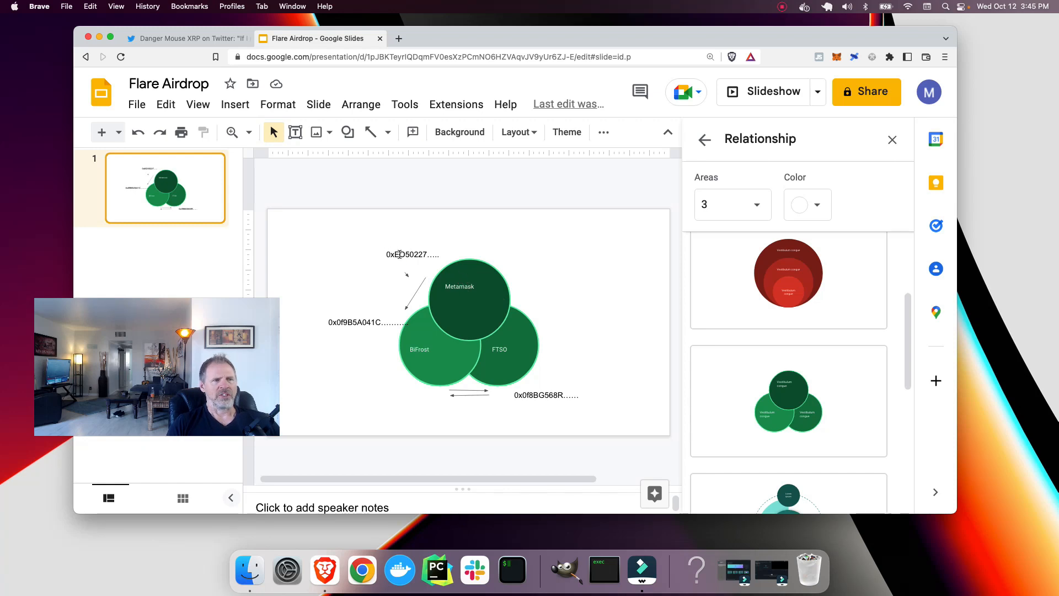
{"action": "left_click", "coordinate": [468, 286]}
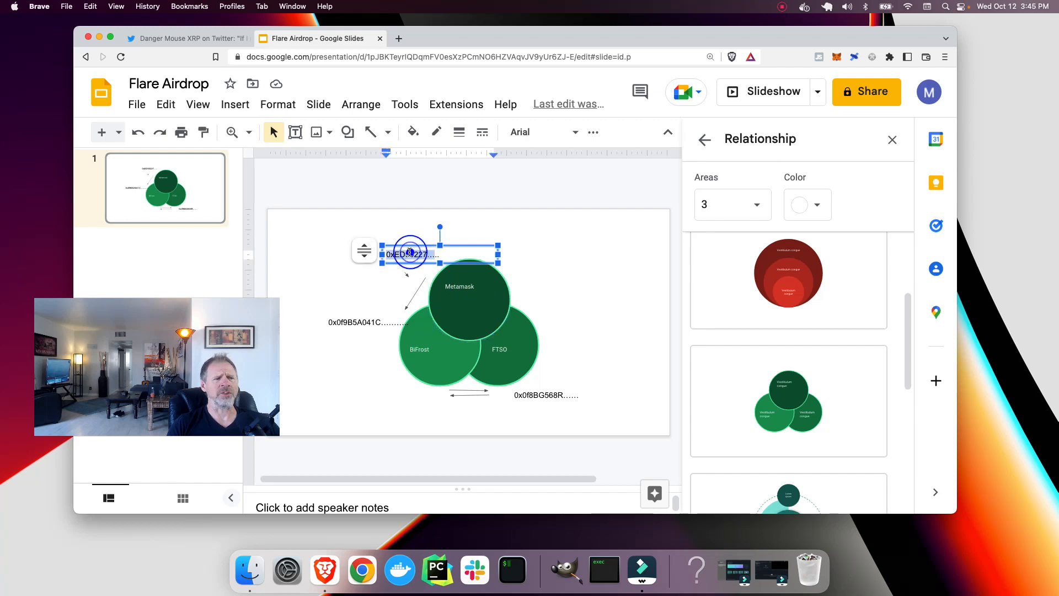
{"action": "left_click_drag", "start_coordinate": [412, 253], "coordinate": [355, 322]}
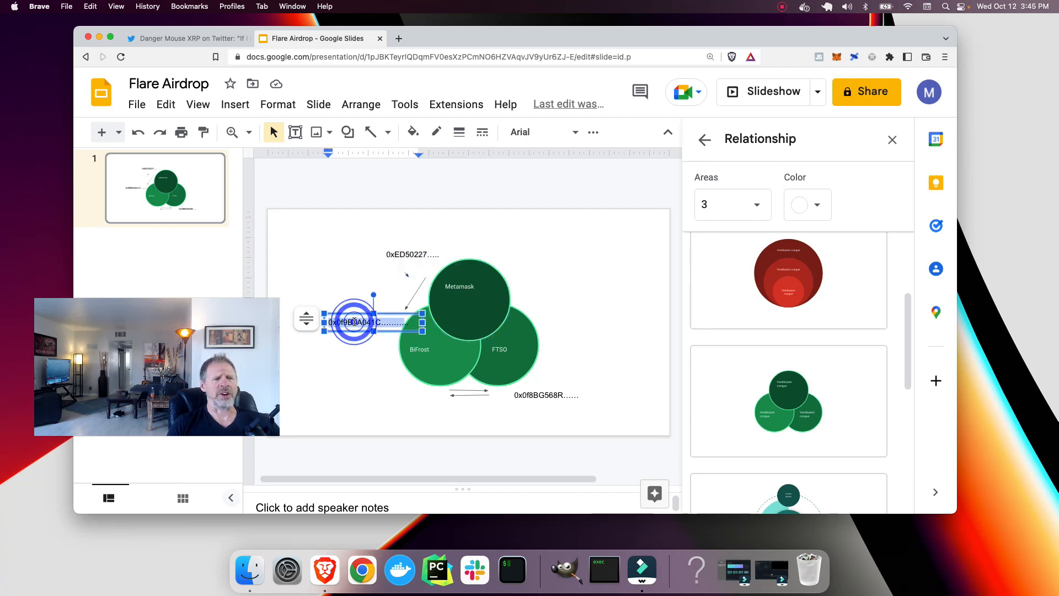